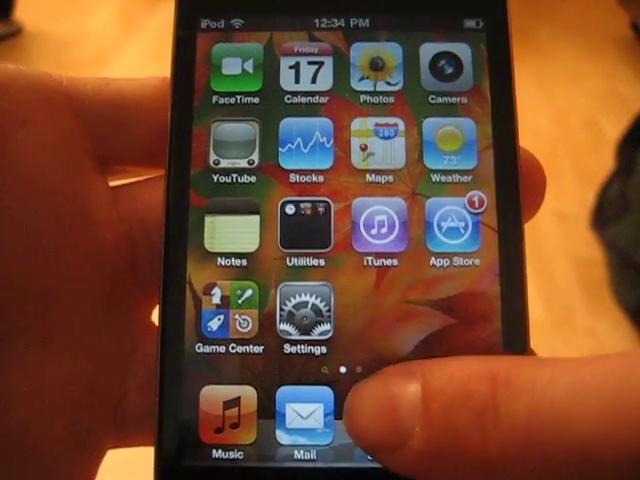
- Launch Safari from the dock onto the blackcj.com bouncing-ball demo with FPS counter
left_click(304, 430)
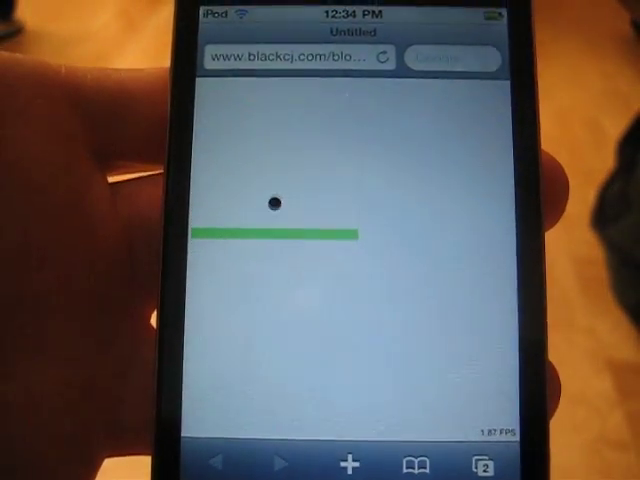